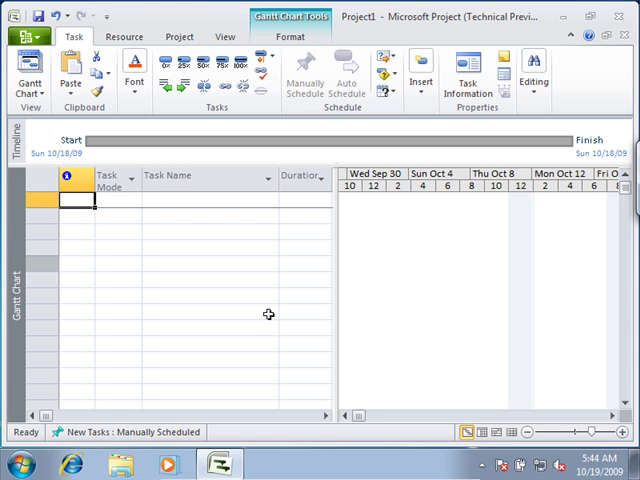
{"action": "mouse_move", "coordinate": [180, 295]}
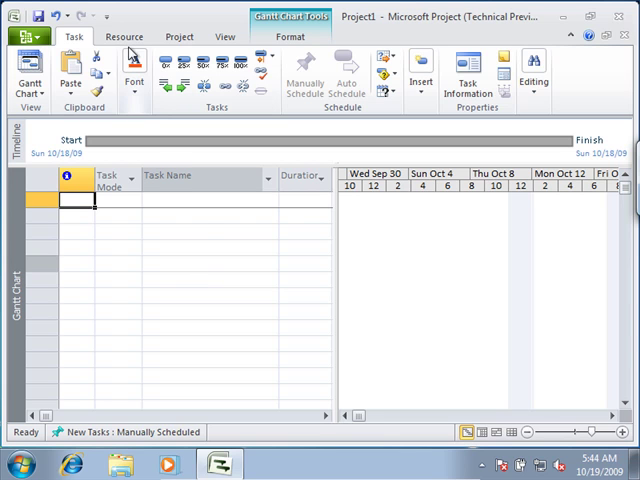
{"action": "mouse_move", "coordinate": [150, 100]}
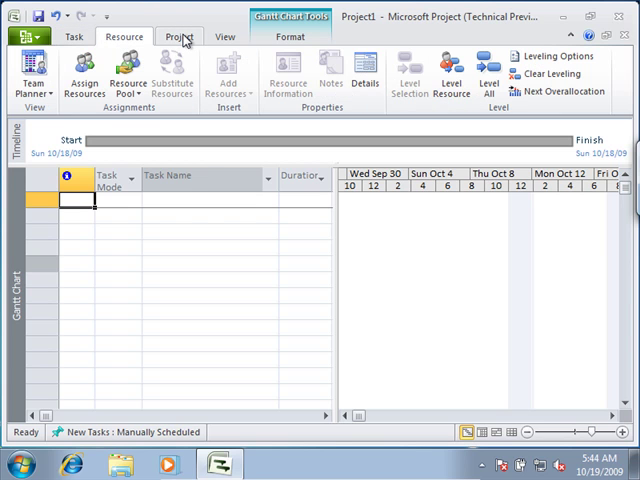
Browse the Project, Task and View ribbon commands, ending back on Task.
{"action": "left_click", "coordinate": [179, 36]}
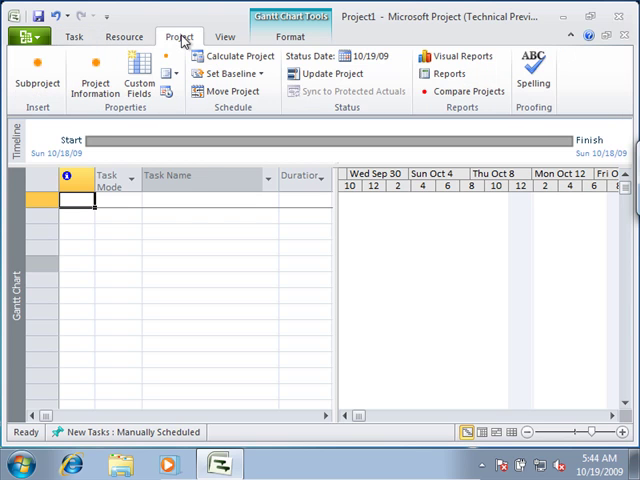
{"action": "mouse_move", "coordinate": [224, 37]}
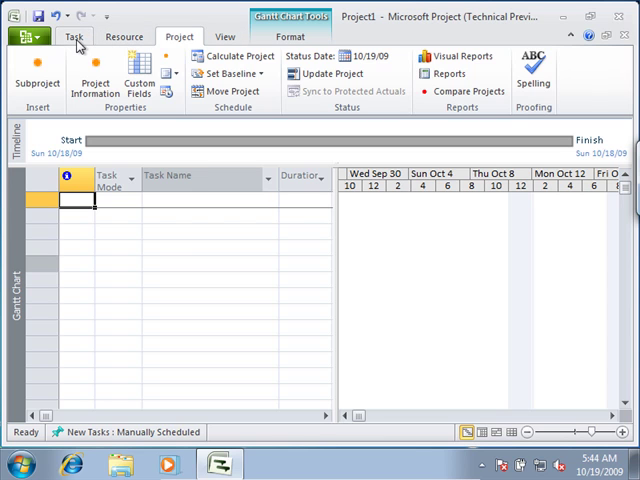
{"action": "left_click", "coordinate": [74, 36]}
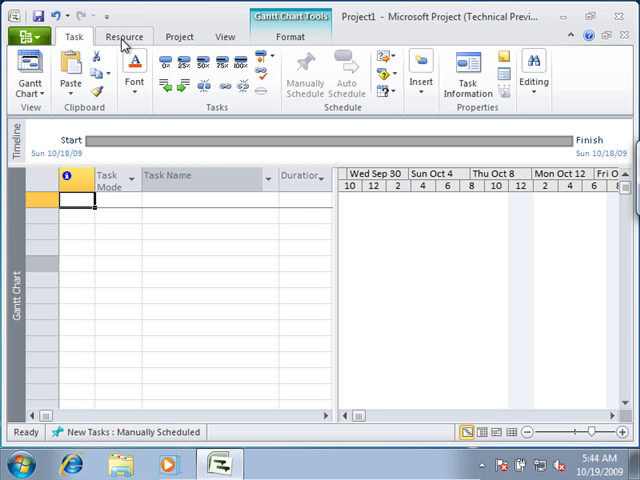
{"action": "left_click", "coordinate": [180, 36]}
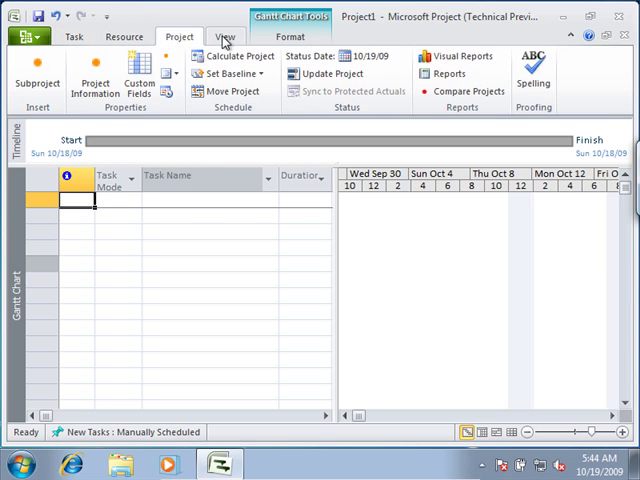
{"action": "left_click", "coordinate": [225, 37]}
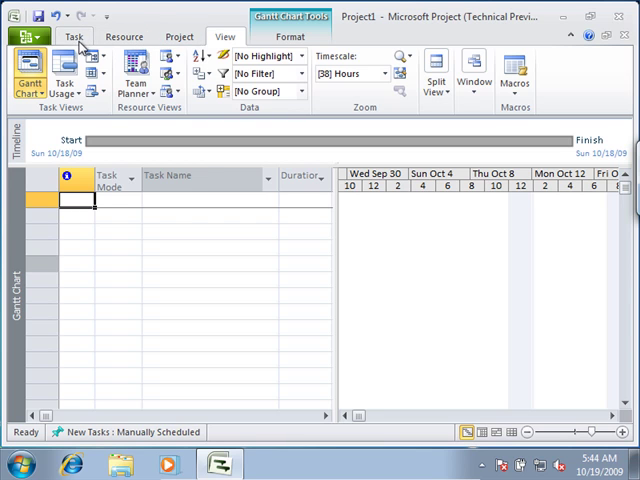
{"action": "left_click", "coordinate": [71, 36]}
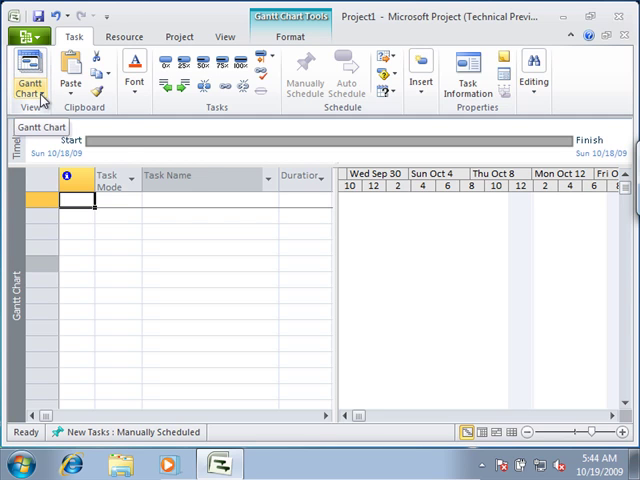
Cycle through the Resource, Project and View commands, ending on the View tab.
{"action": "left_click", "coordinate": [30, 80]}
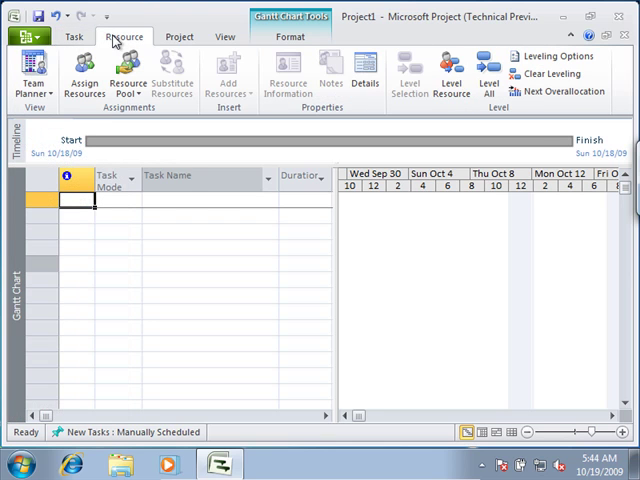
{"action": "left_click", "coordinate": [179, 37]}
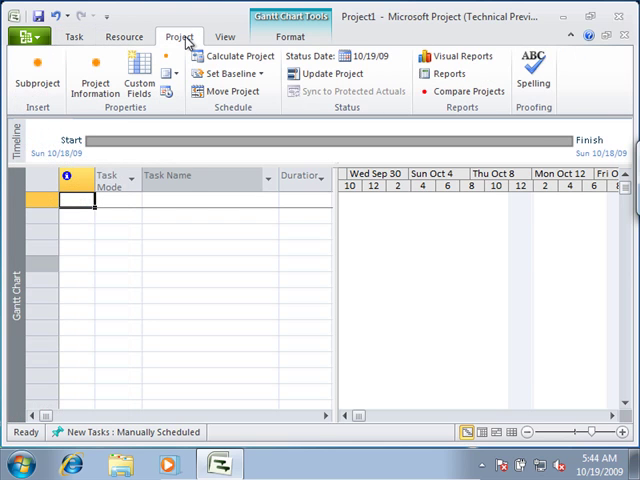
{"action": "left_click", "coordinate": [224, 37]}
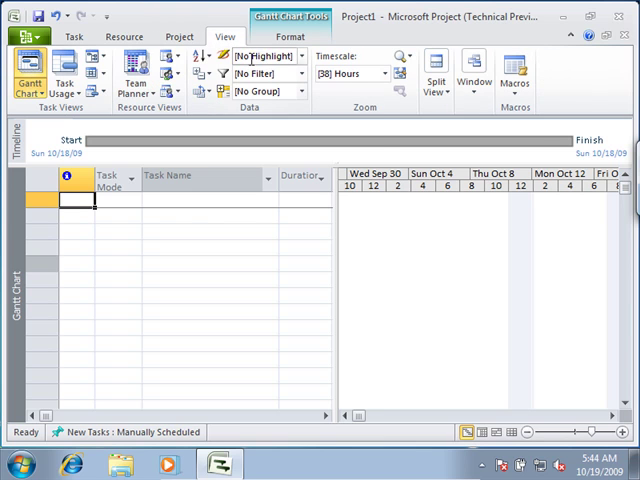
{"action": "mouse_move", "coordinate": [268, 56]}
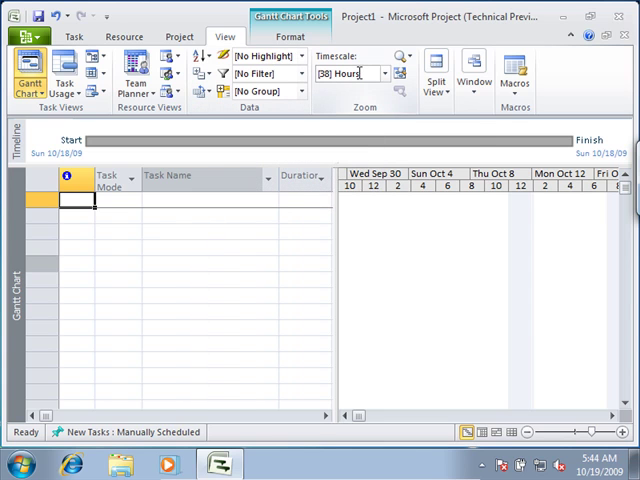
{"action": "mouse_move", "coordinate": [350, 73]}
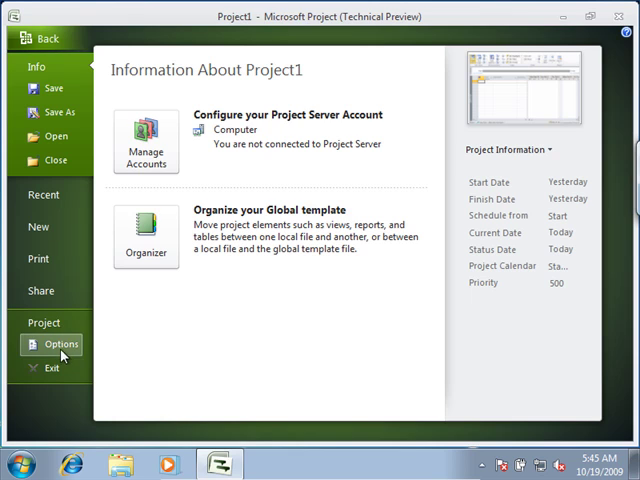
Open Project Options, review the General page, and cancel without changes.
{"action": "left_click", "coordinate": [61, 344]}
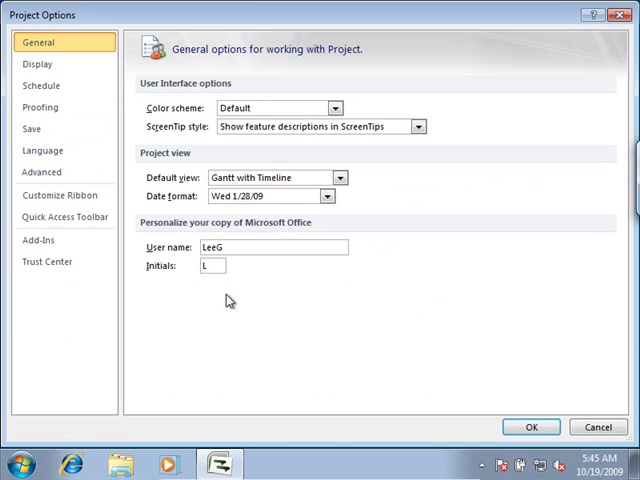
{"action": "mouse_move", "coordinate": [104, 311]}
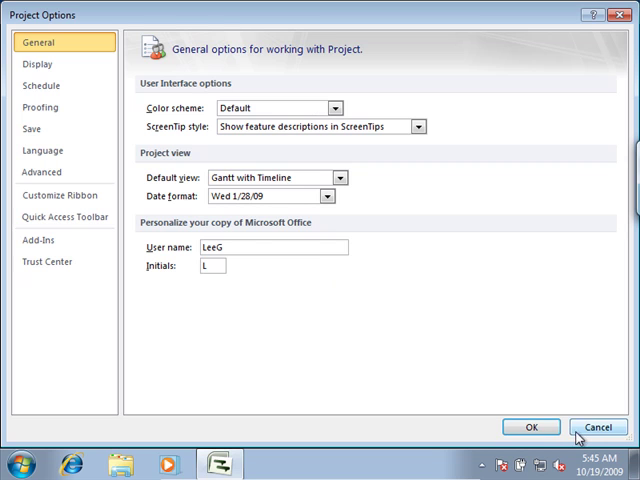
{"action": "mouse_move", "coordinate": [592, 427]}
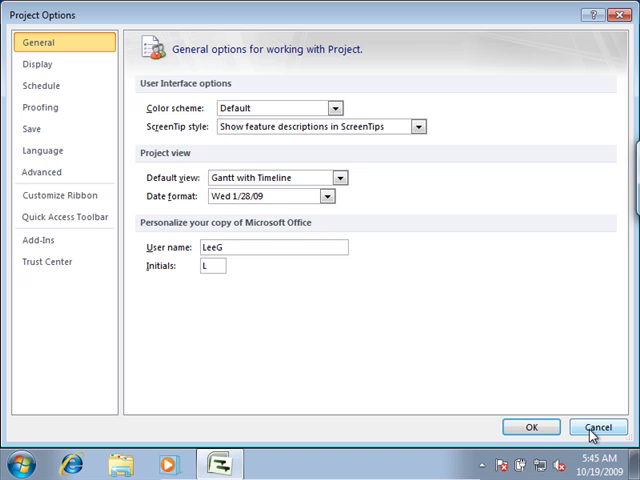
{"action": "left_click", "coordinate": [598, 427]}
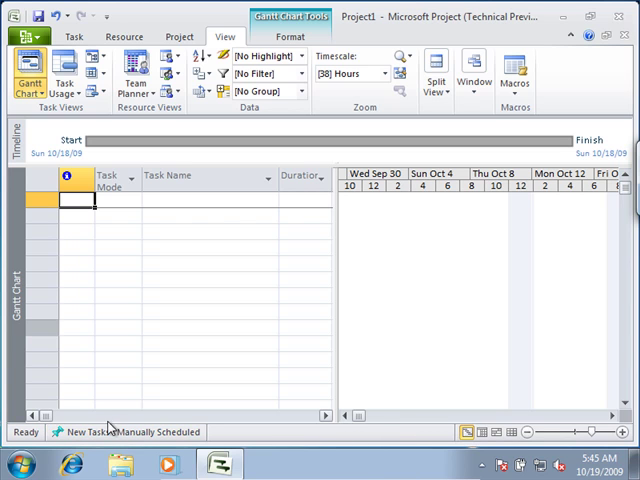
{"action": "mouse_move", "coordinate": [372, 440]}
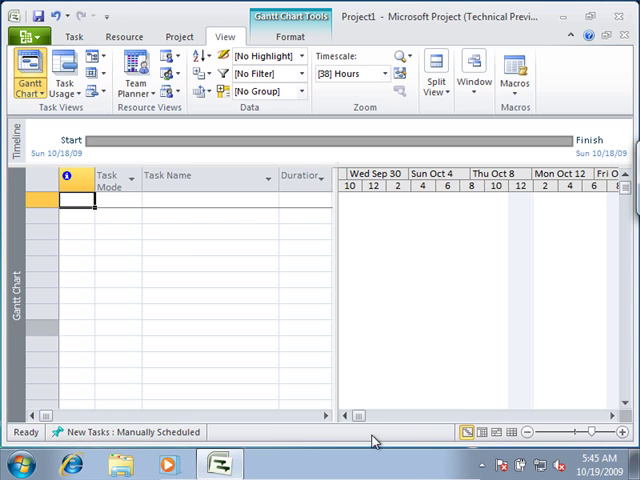
{"action": "mouse_move", "coordinate": [153, 216]}
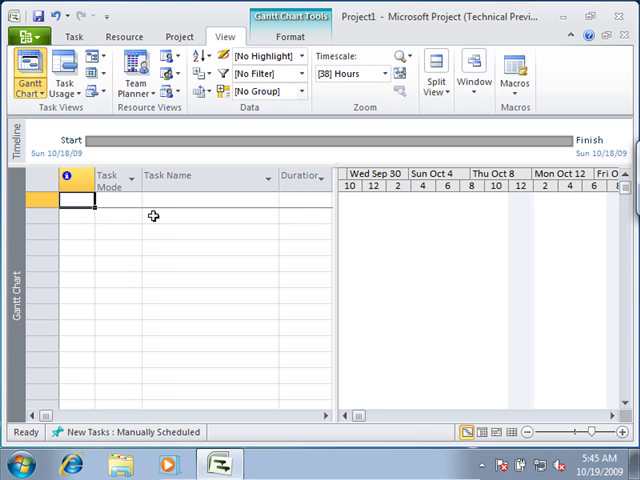
{"action": "mouse_move", "coordinate": [165, 208]}
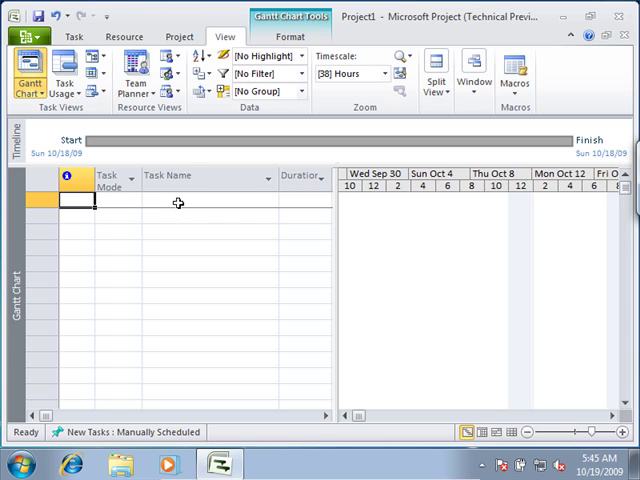
{"action": "mouse_move", "coordinate": [483, 428]}
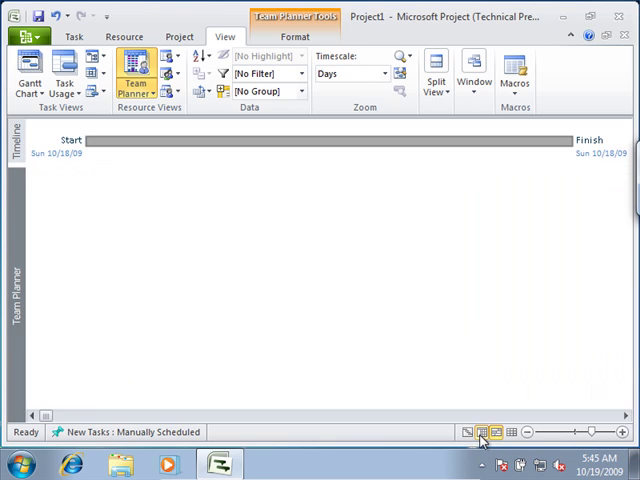
{"action": "left_click", "coordinate": [466, 432]}
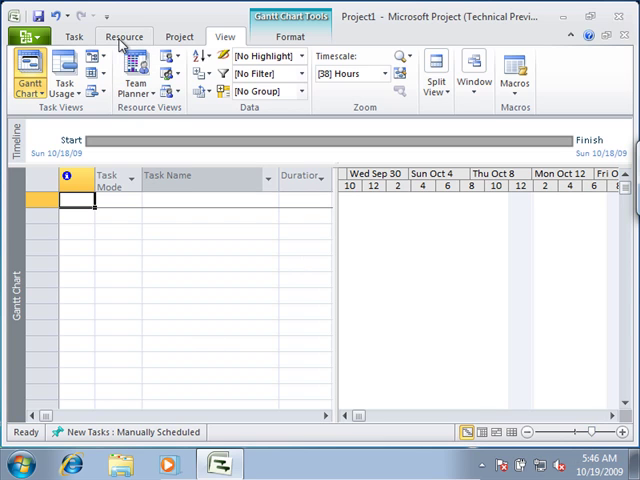
{"action": "mouse_move", "coordinate": [105, 17]}
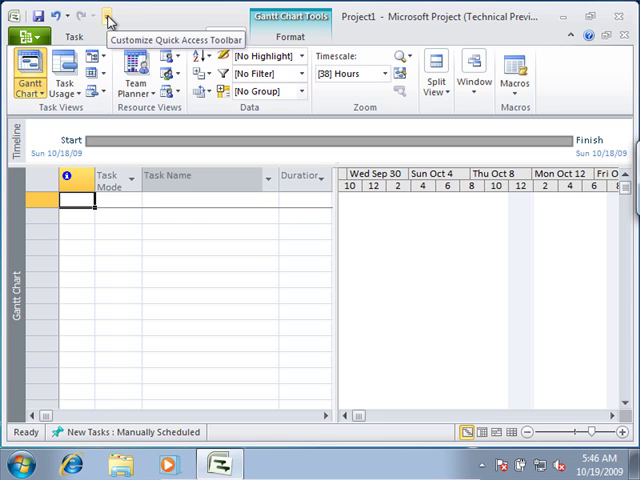
{"action": "left_click", "coordinate": [108, 18]}
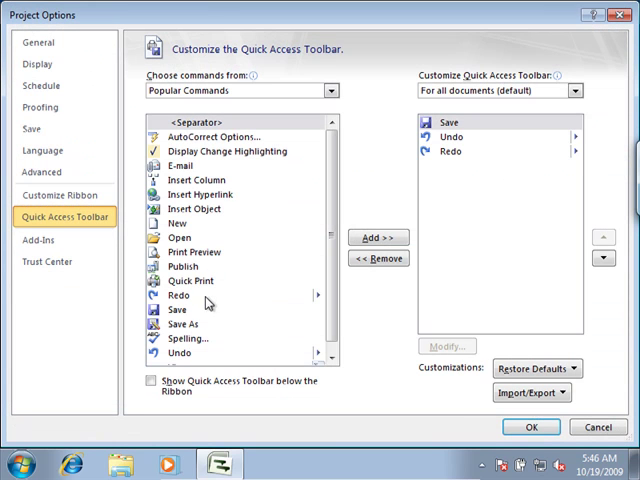
{"action": "mouse_move", "coordinate": [312, 245]}
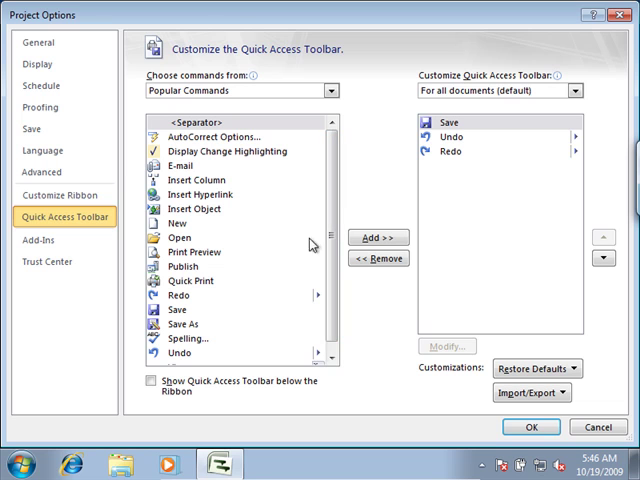
{"action": "left_click", "coordinate": [180, 324]}
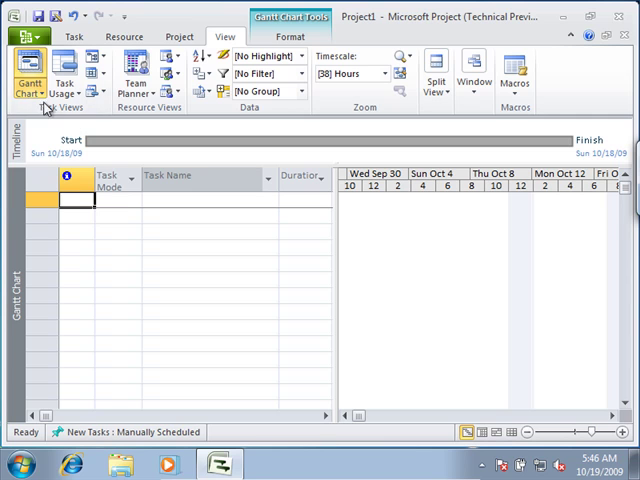
Choose Tracking Gantt from the Gantt Chart views dropdown.
{"action": "left_click", "coordinate": [29, 75]}
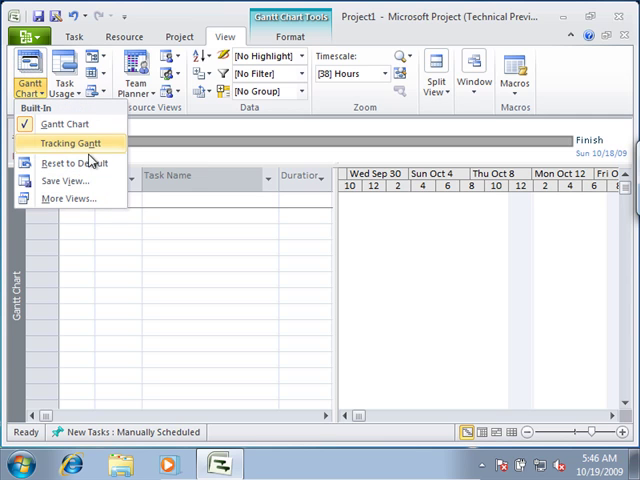
{"action": "left_click", "coordinate": [69, 142]}
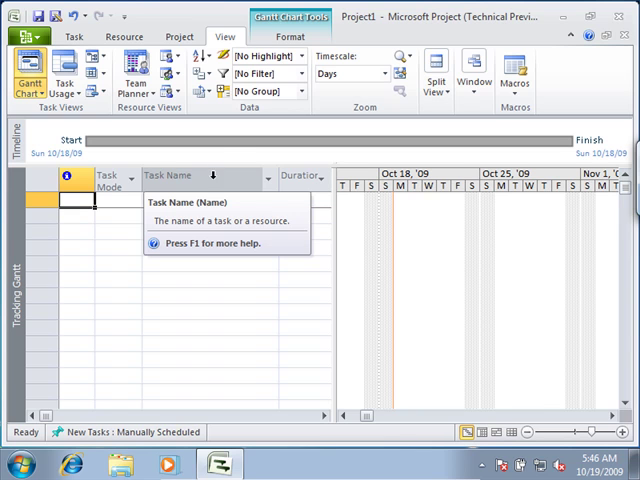
{"action": "mouse_move", "coordinate": [233, 150]}
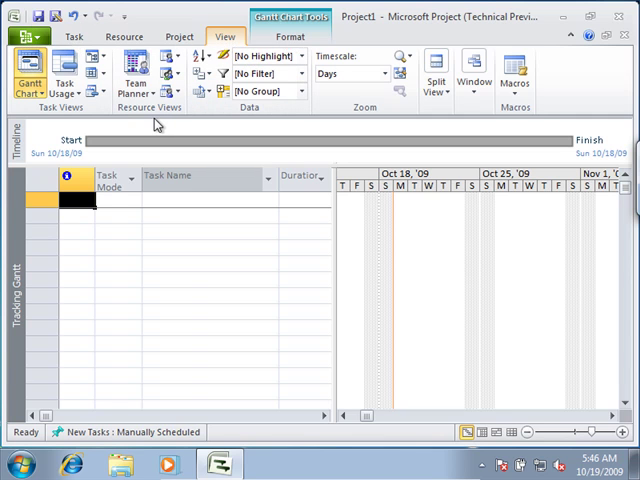
Show the Task commands and open the Gantt Chart menu listing all built-in views.
{"action": "left_click", "coordinate": [74, 37]}
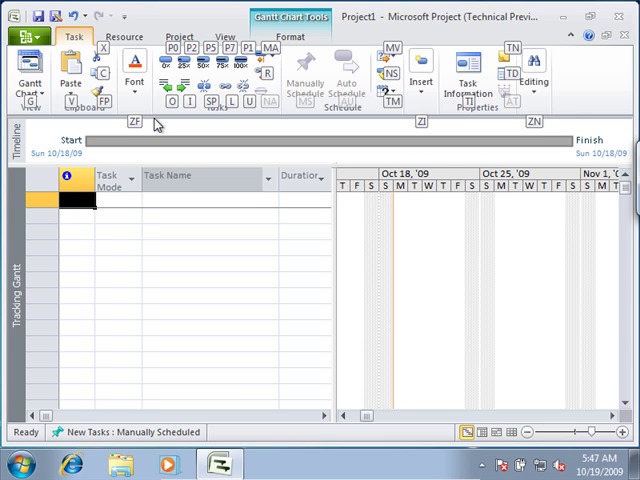
{"action": "left_click", "coordinate": [30, 75]}
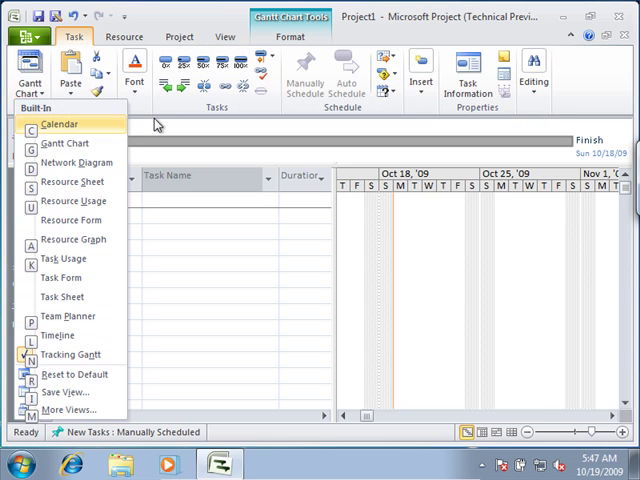